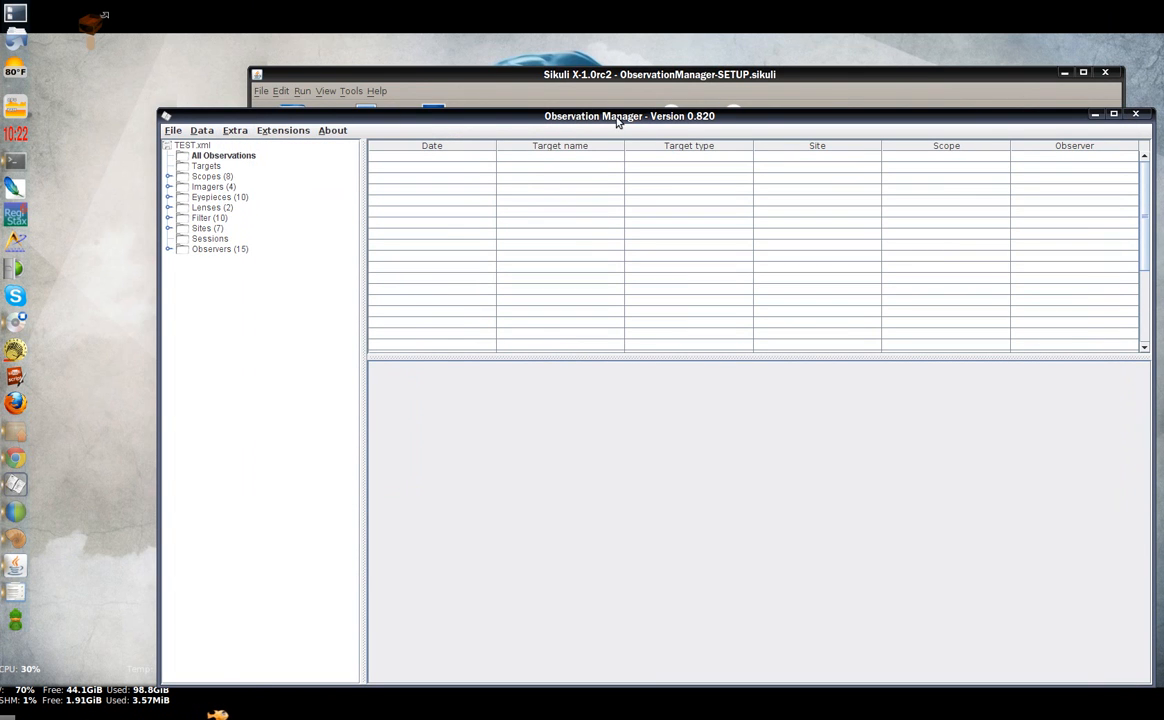
mouse_move(650, 124)
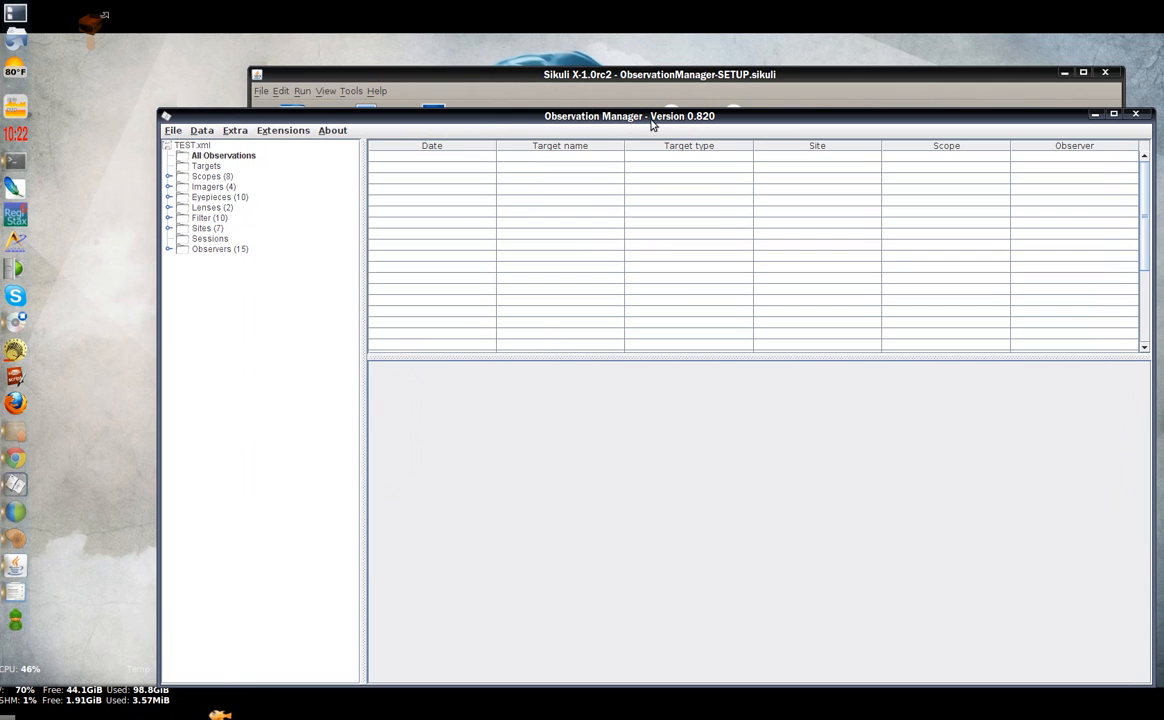
mouse_move(578, 125)
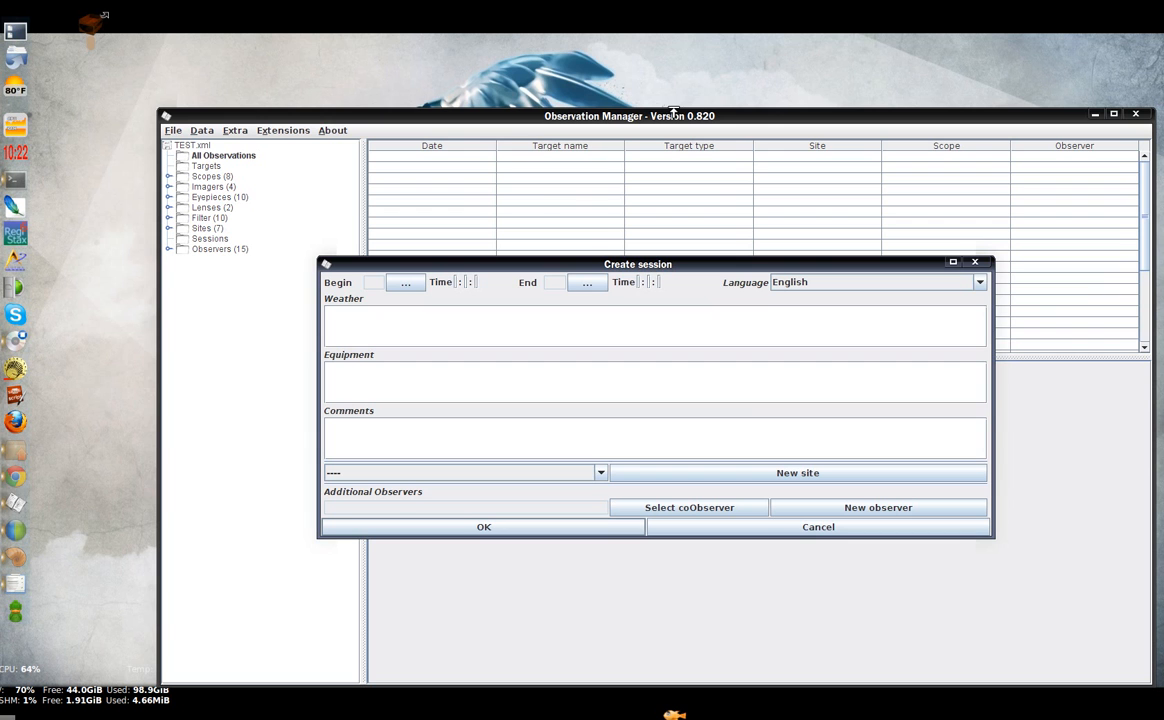
Pick the session's begin date from the calendar and confirm it
left_click(405, 282)
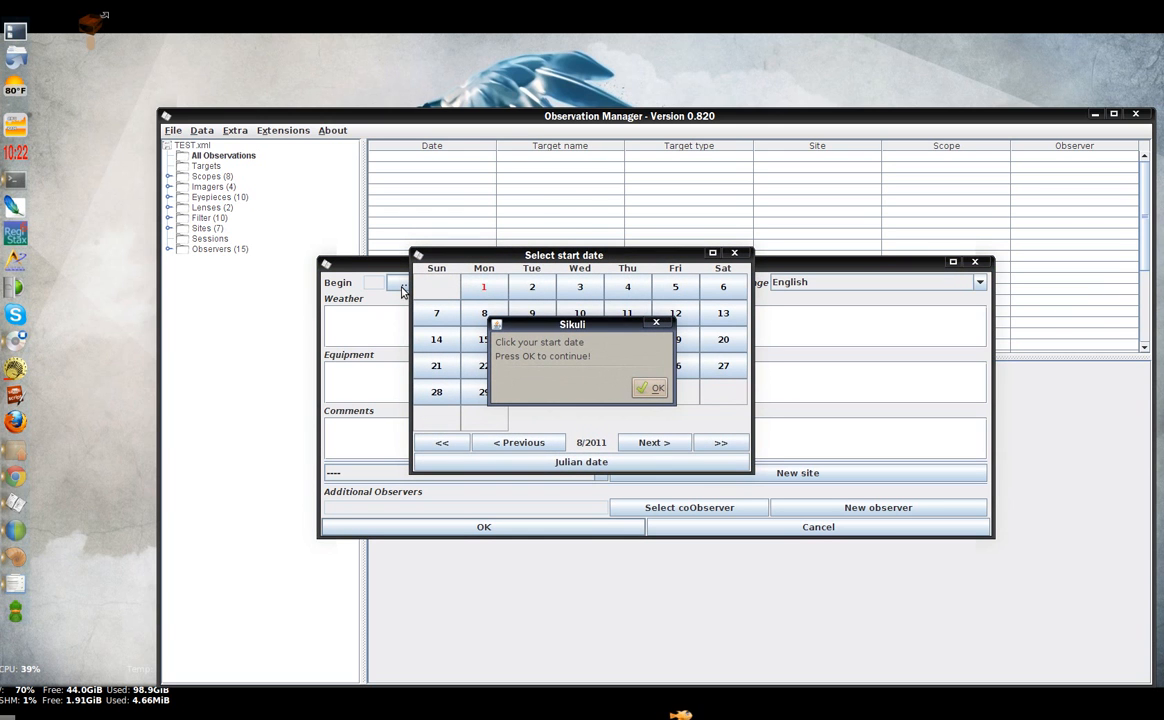
mouse_move(540, 349)
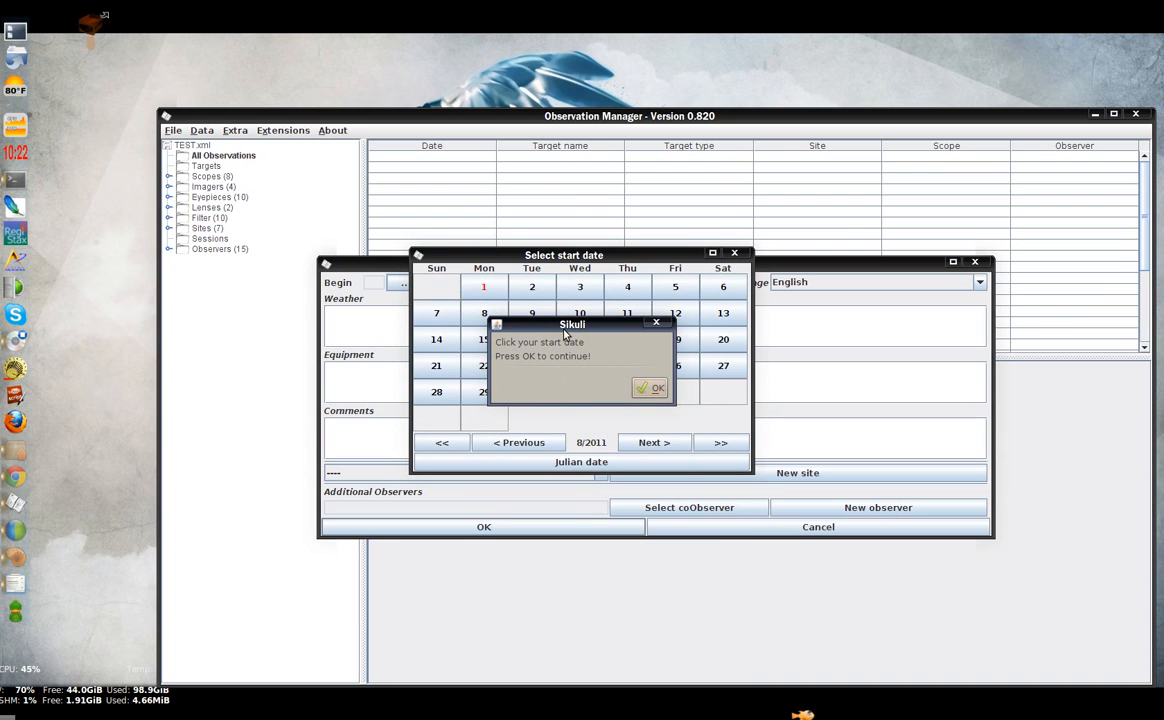
left_click_drag(571, 324, 738, 69)
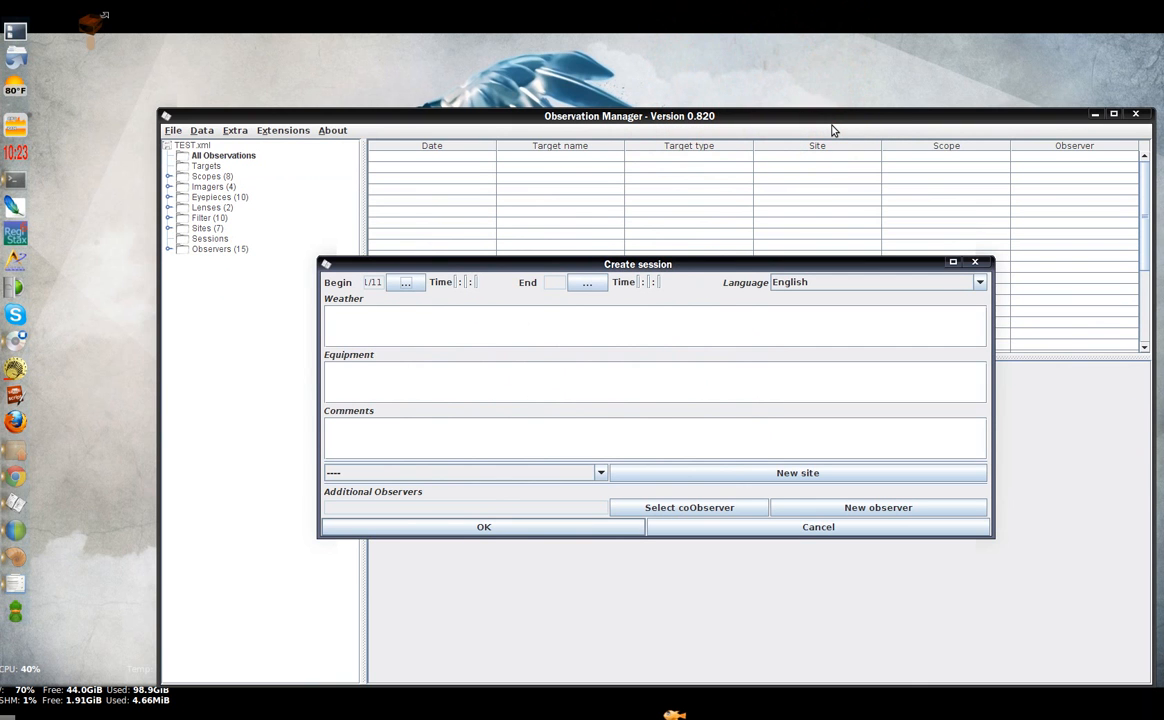
left_click(484, 527)
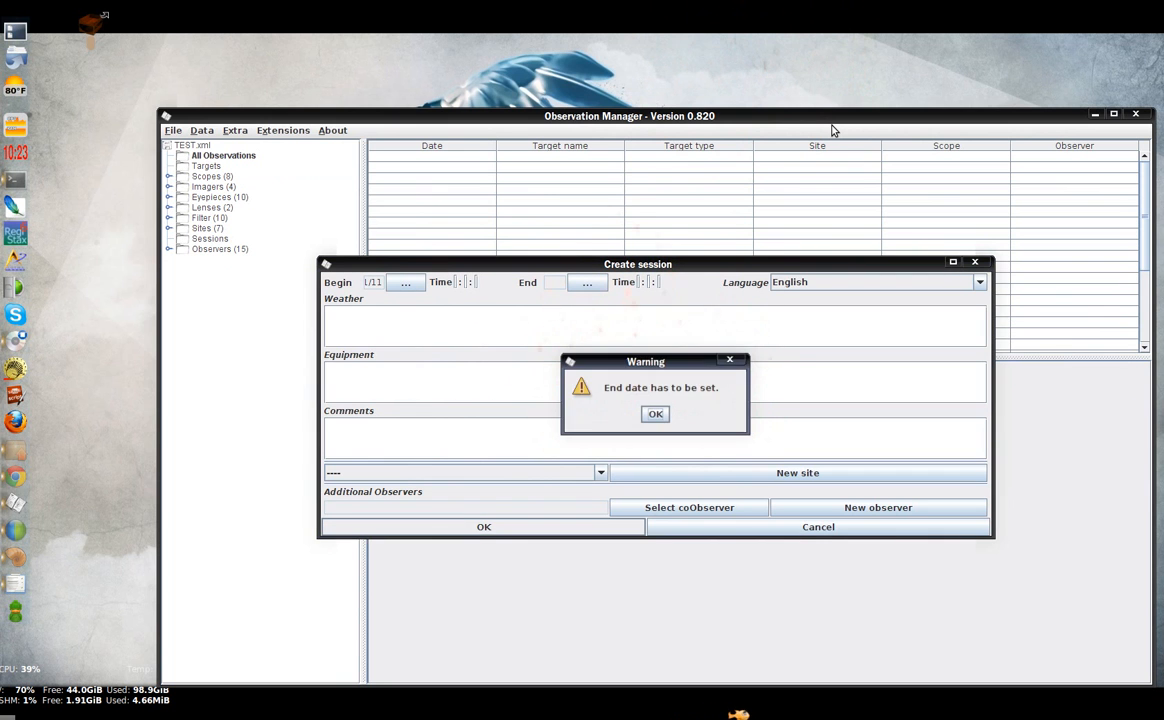
Dismiss the end-date warning and pick the 2nd as the session end date
left_click(655, 414)
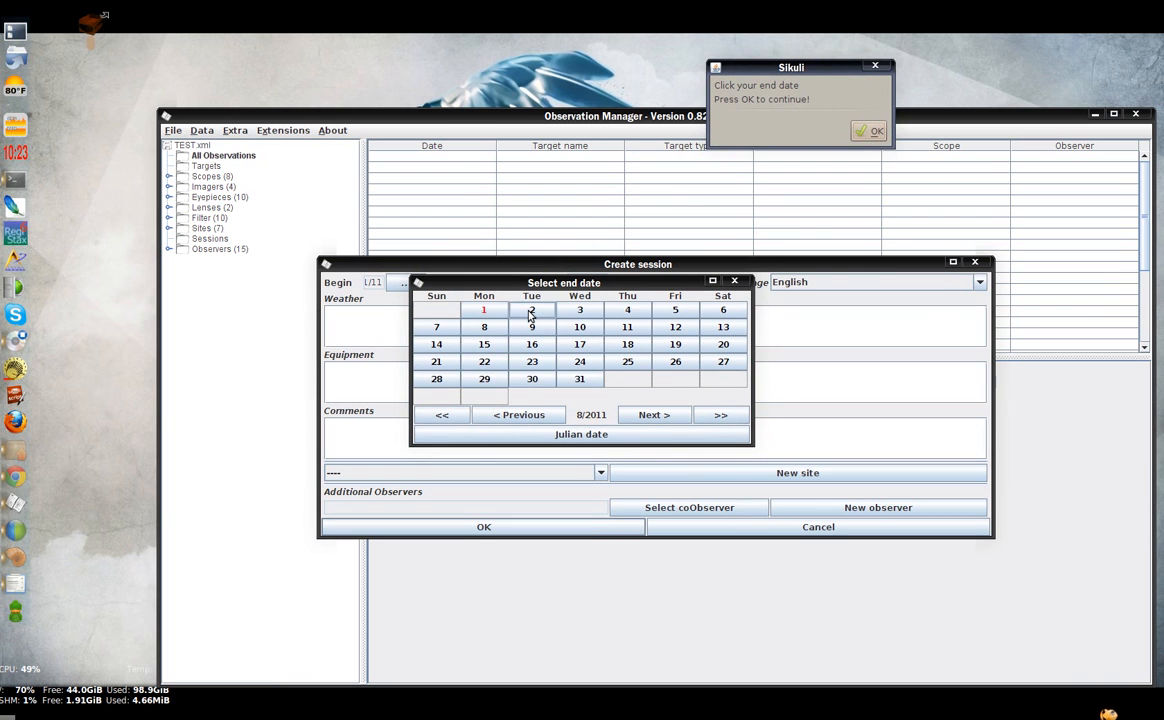
left_click(531, 309)
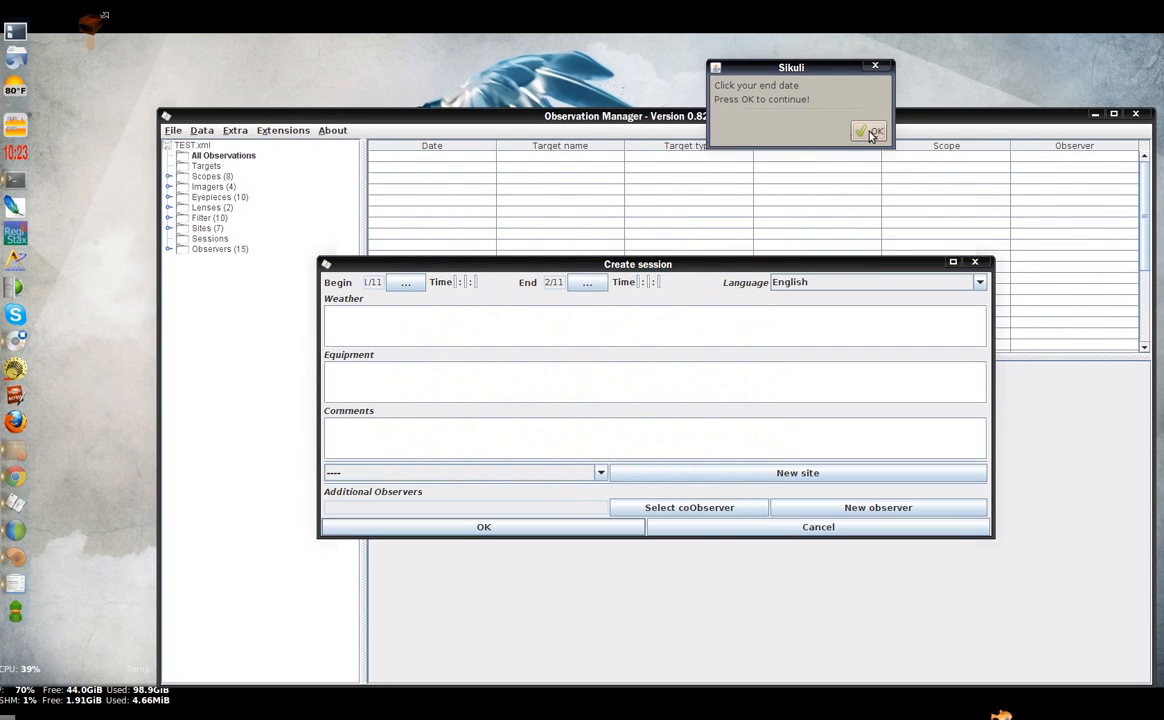
left_click(868, 131)
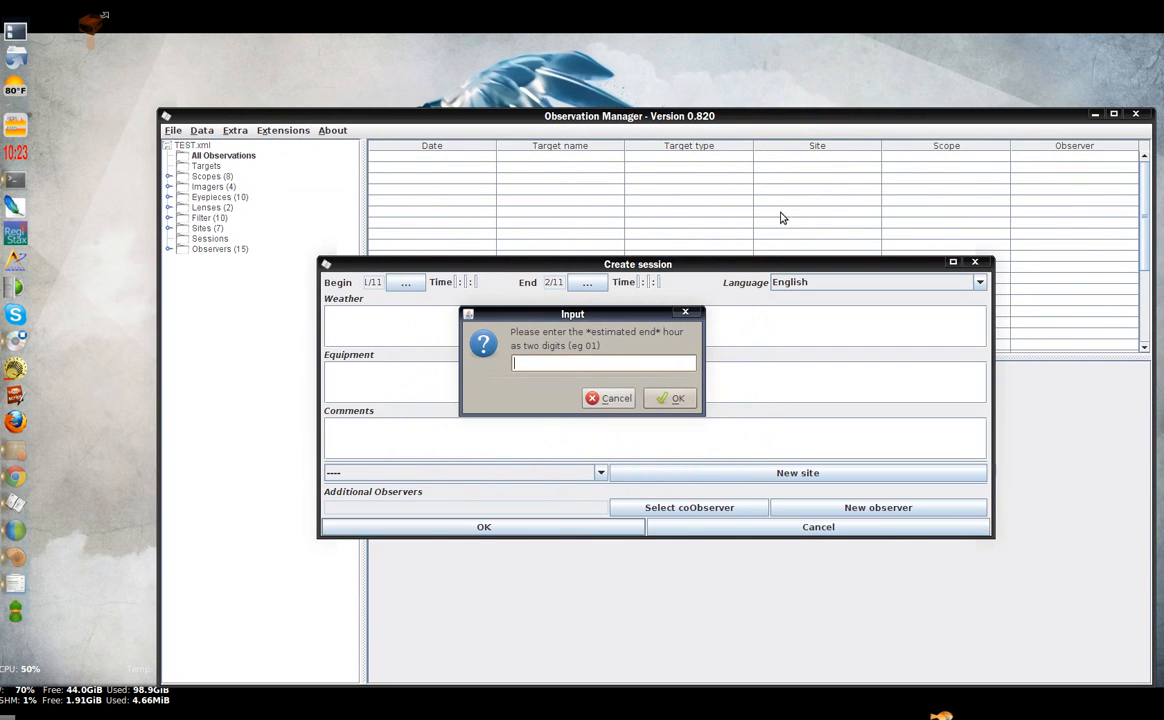
mouse_move(636, 291)
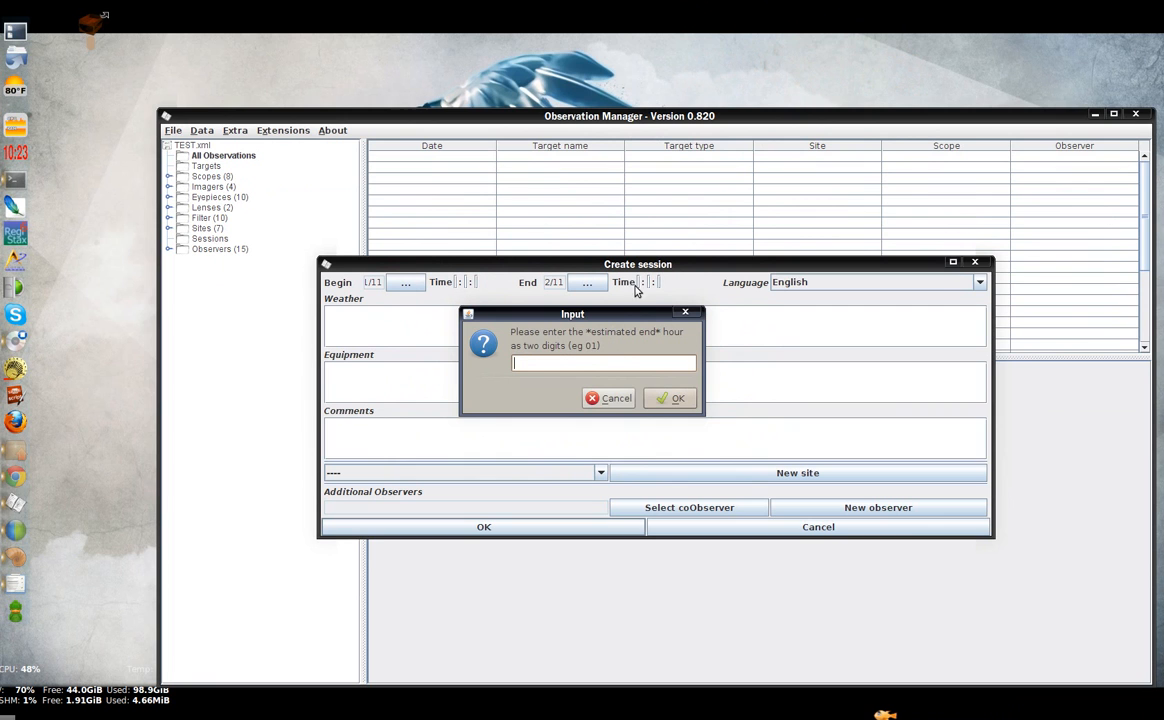
mouse_move(596, 358)
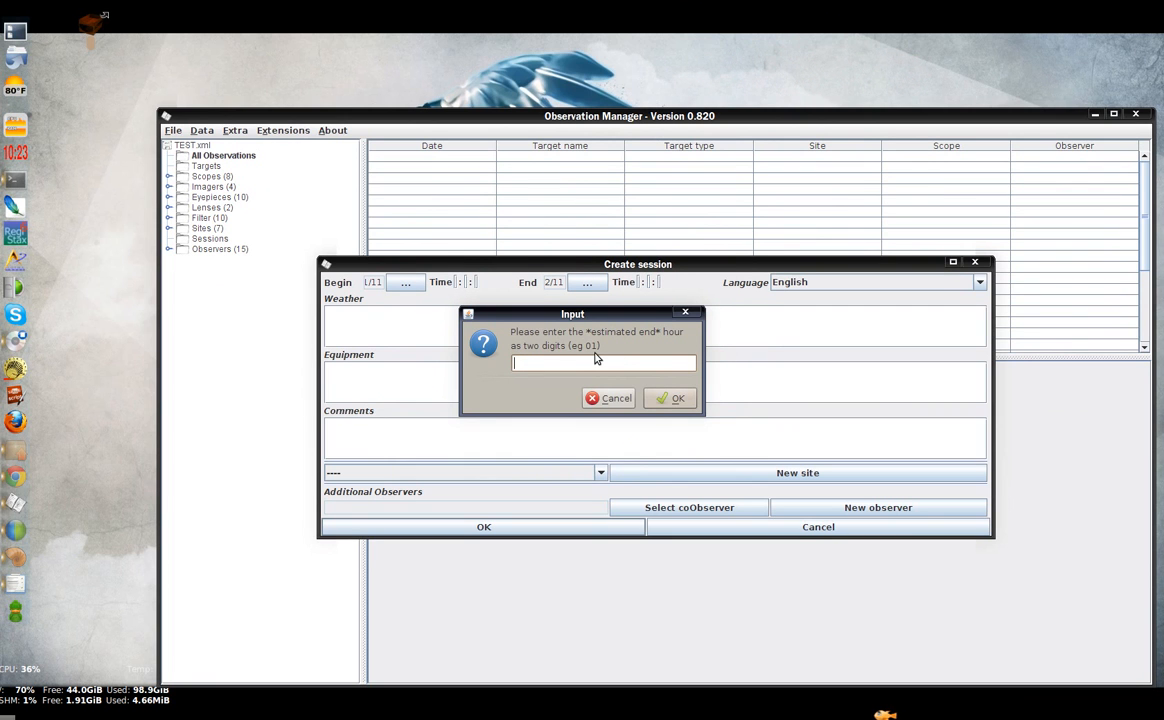
Enter 07 as the estimated end hour and confirm it
type("07")
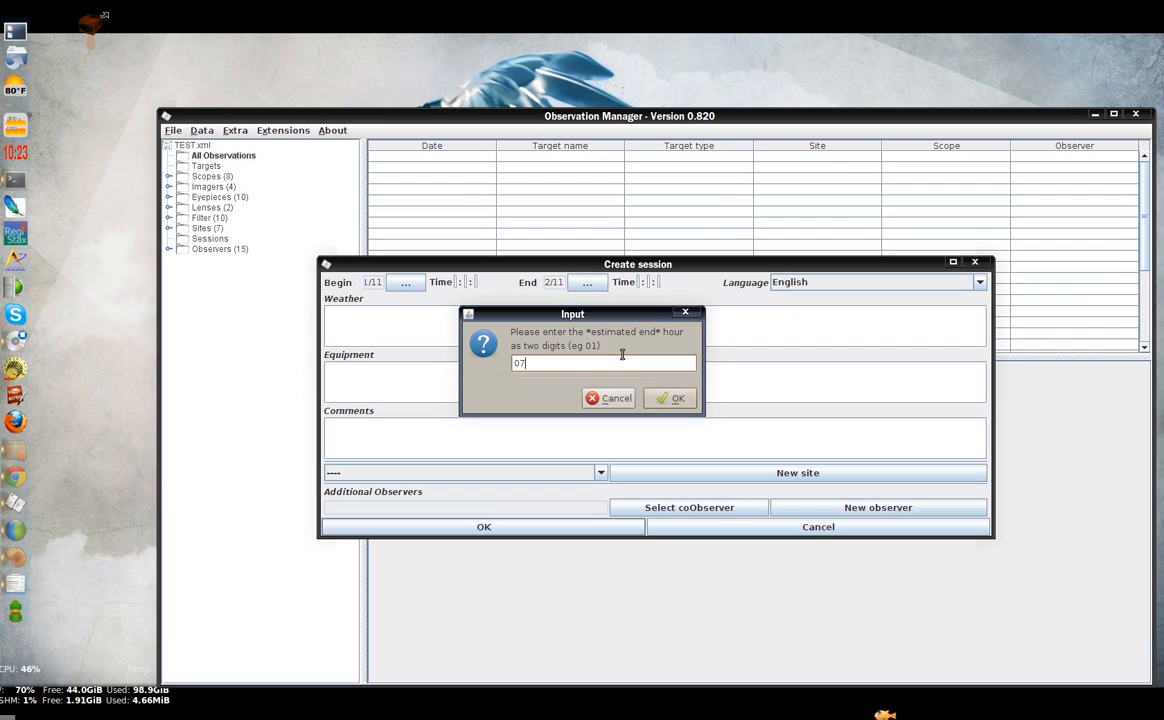
left_click(670, 398)
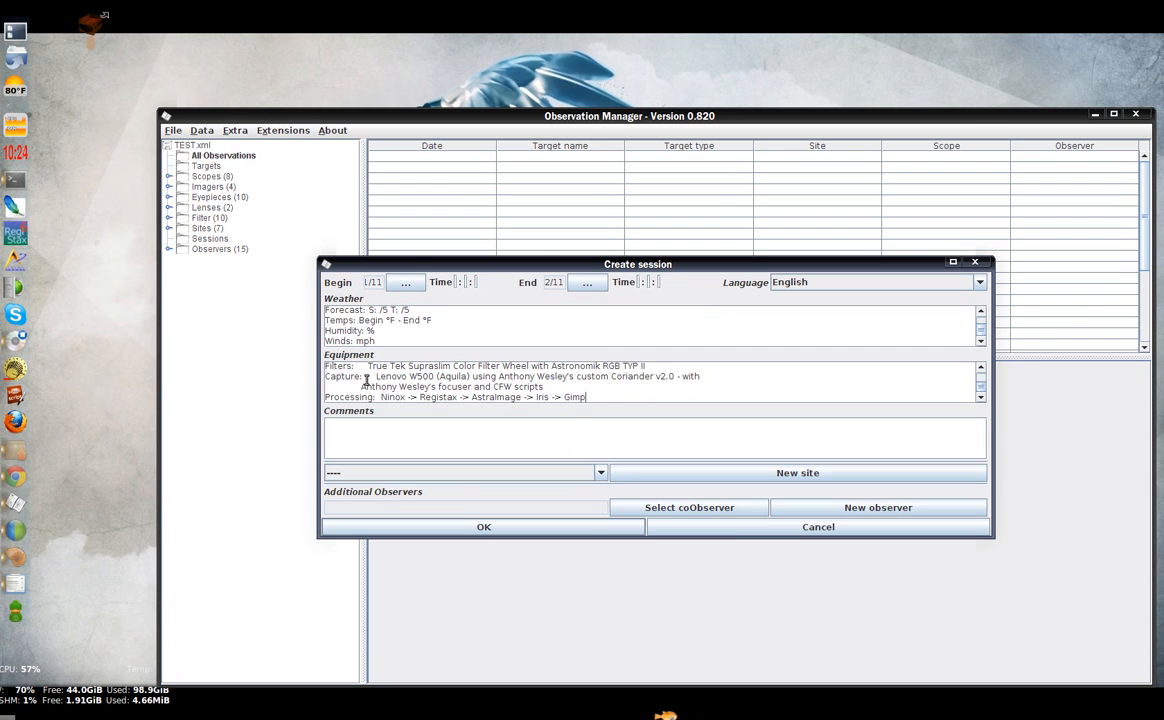
Choose Home as the session's observing site
left_click(599, 472)
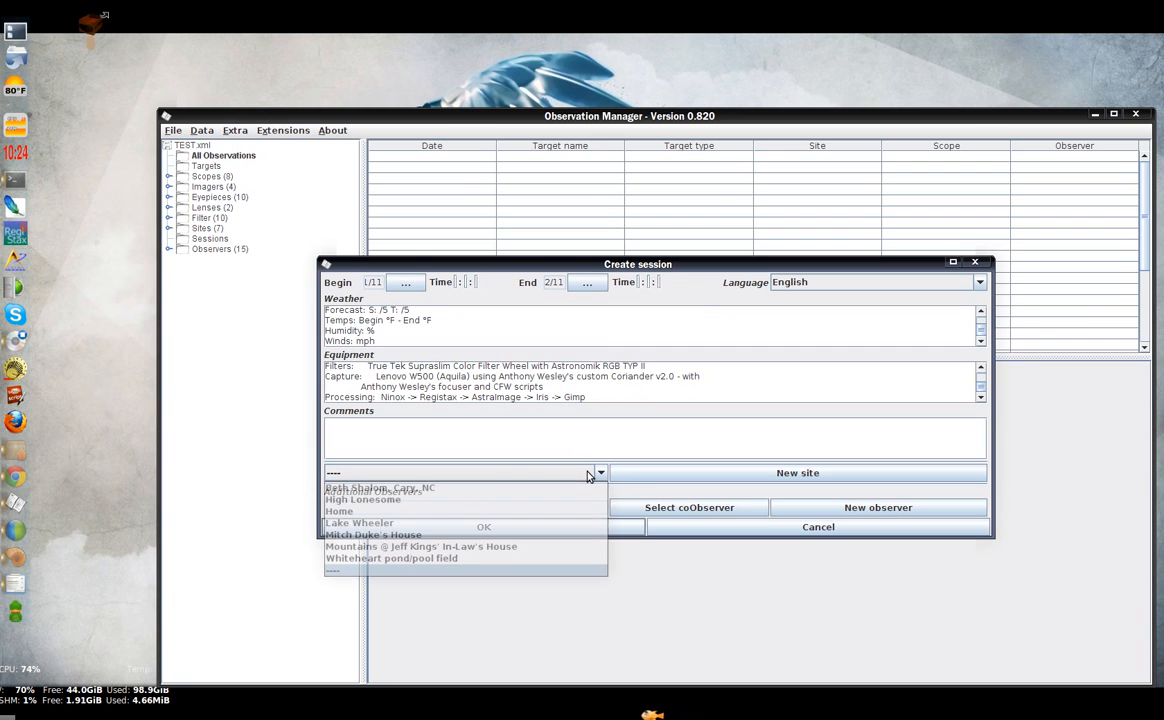
left_click(339, 511)
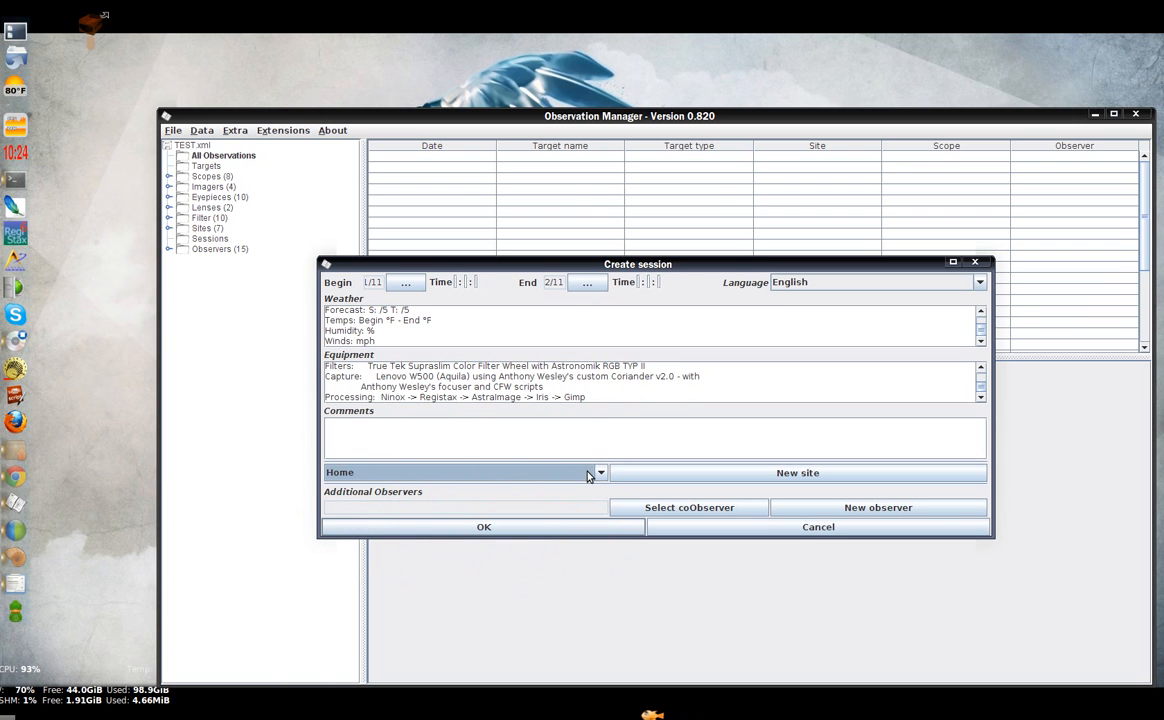
mouse_move(484, 527)
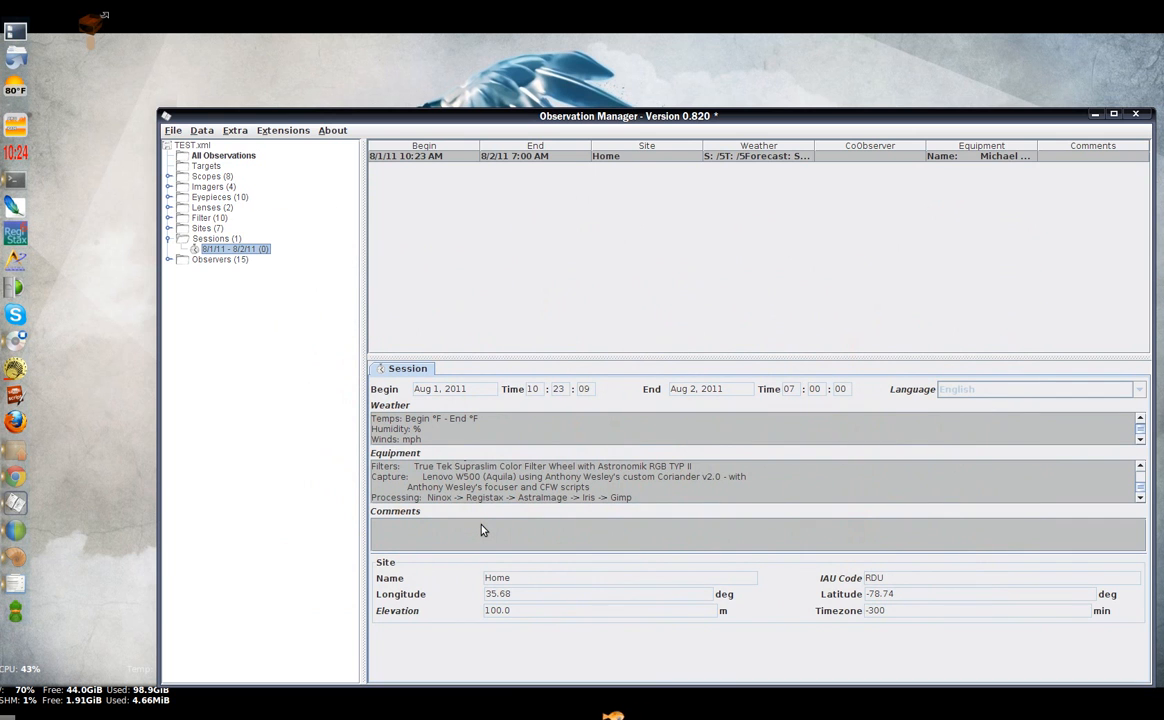
Create a new observation targeting Jupiter from the Solar System catalog
left_click(201, 130)
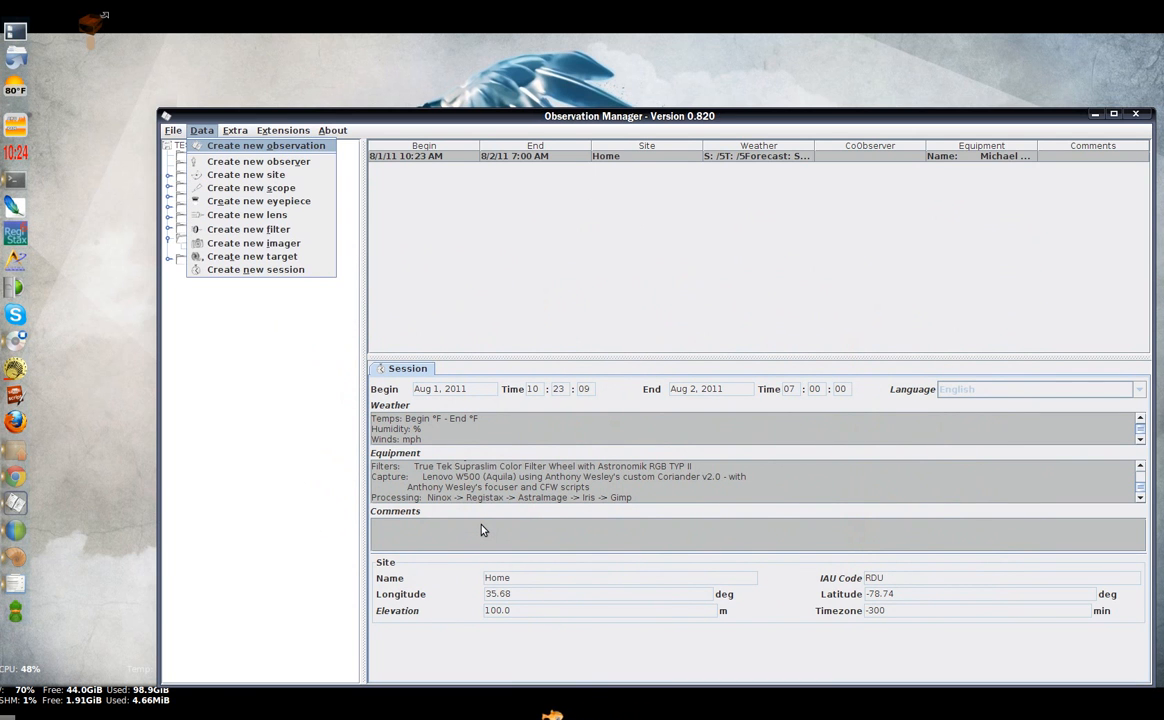
left_click(266, 145)
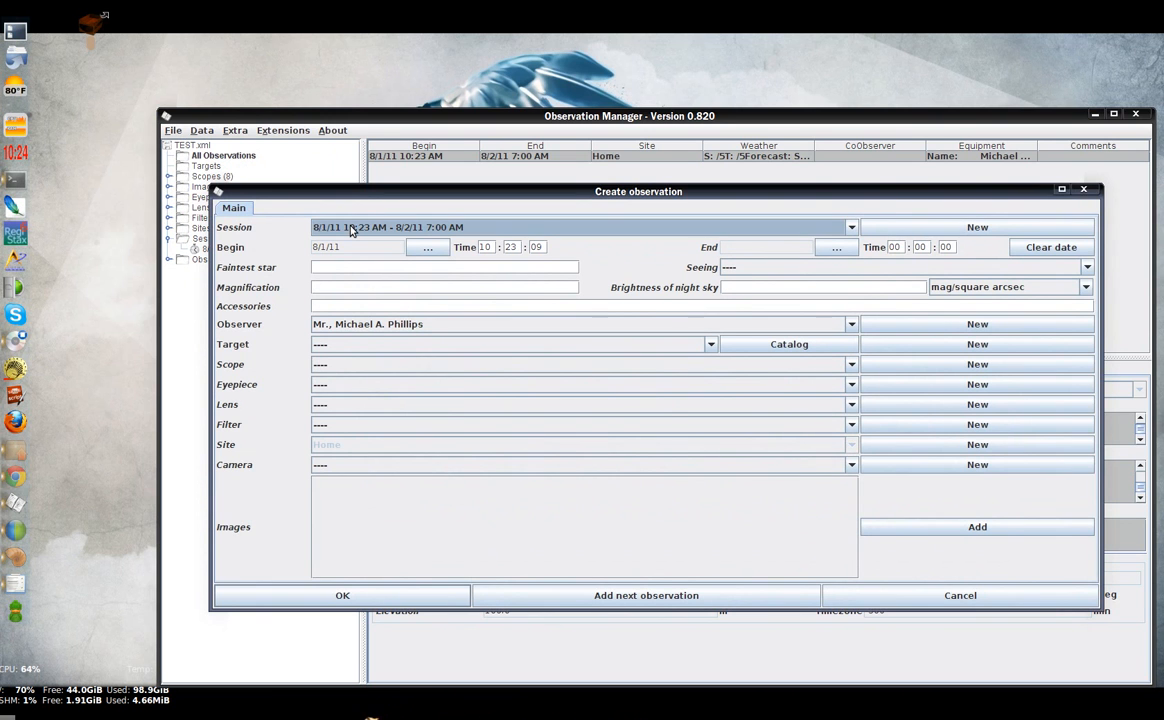
left_click(788, 344)
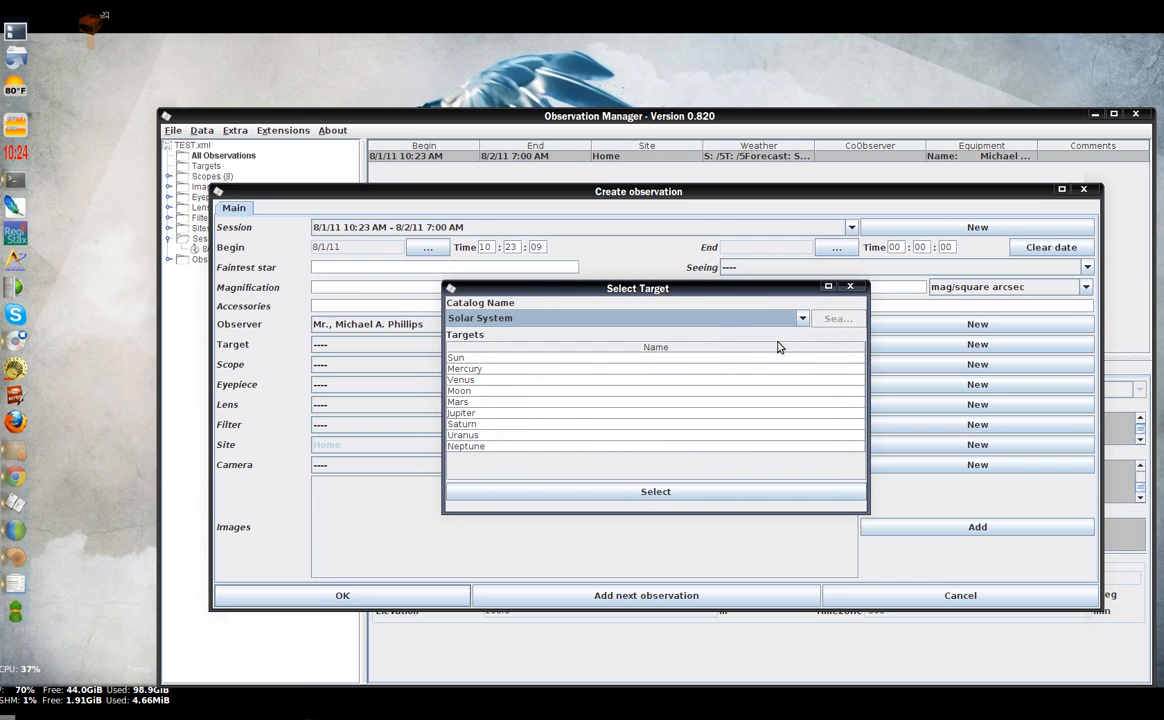
left_click(461, 413)
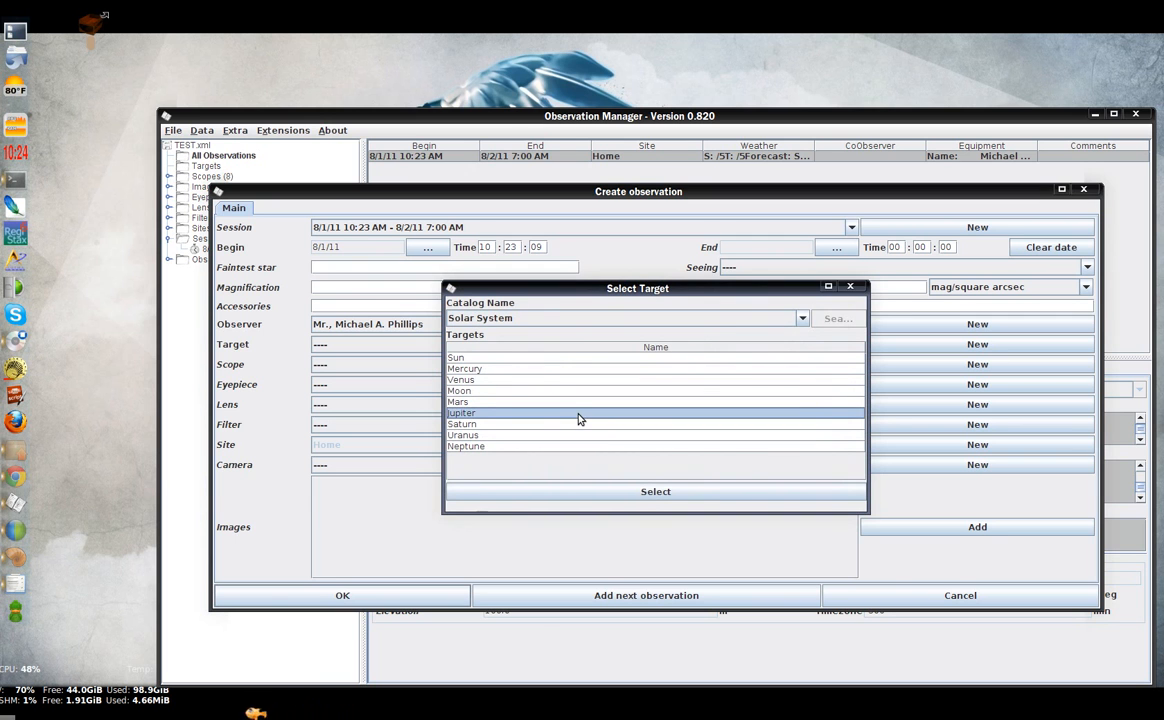
left_click(655, 491)
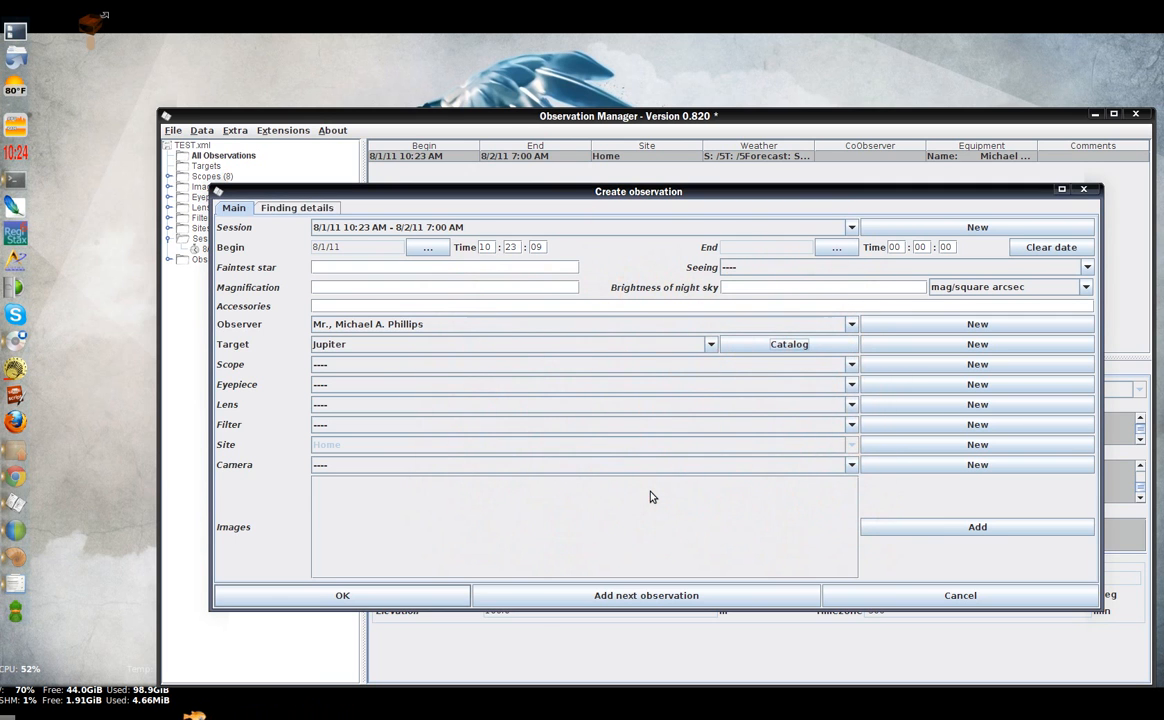
Set the observation's end date and choose the Akule scope
left_click(835, 247)
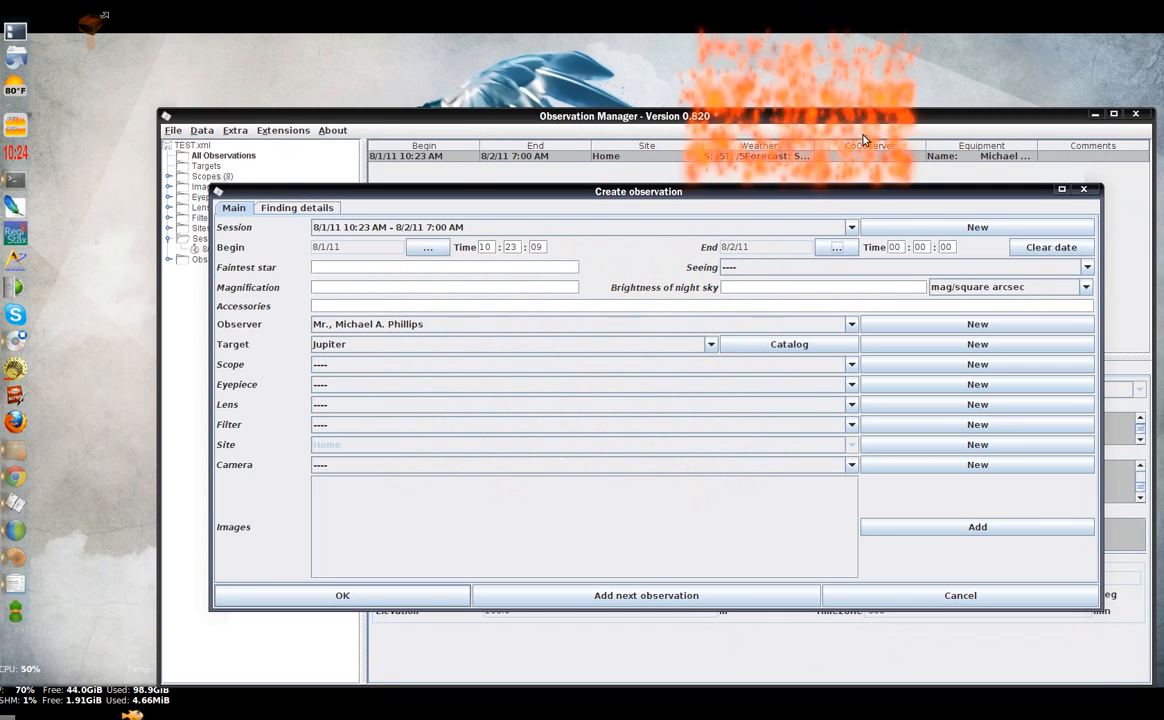
left_click(851, 364)
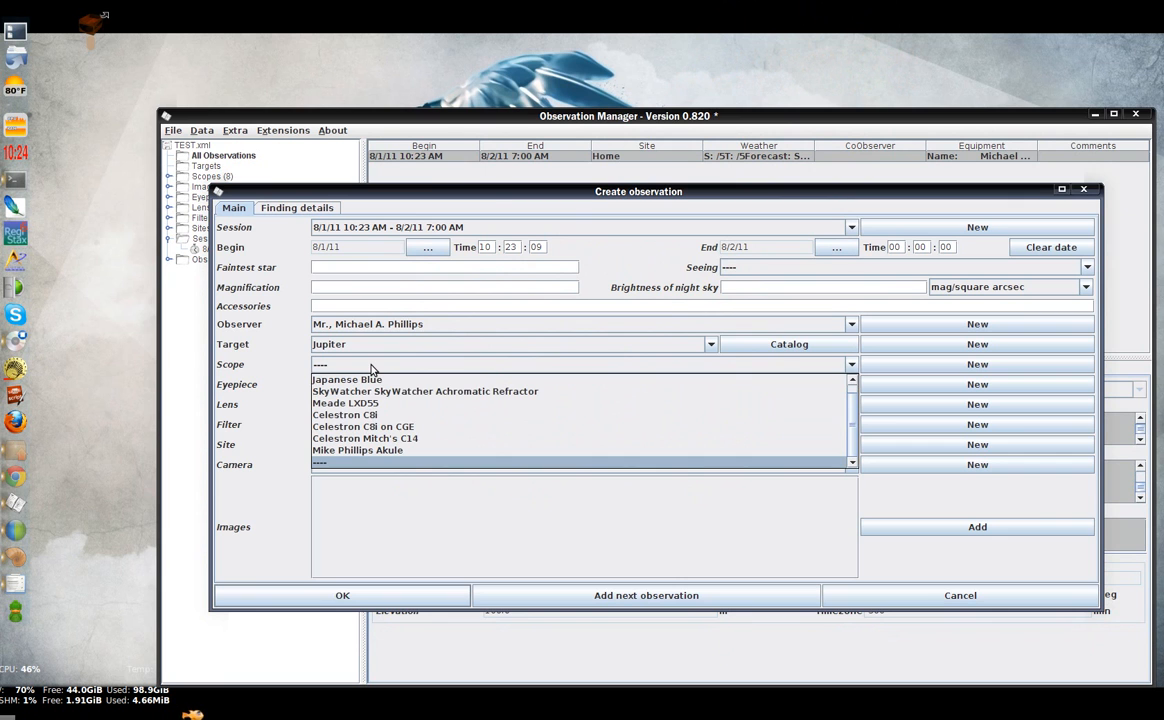
left_click(357, 450)
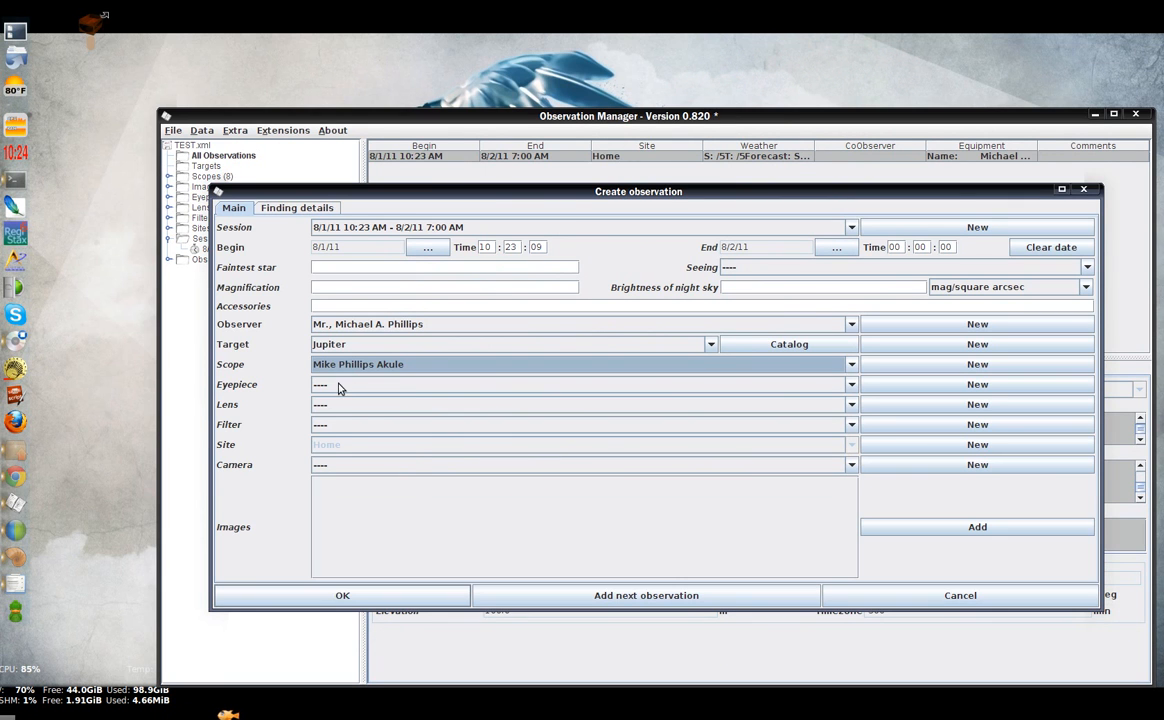
left_click(851, 384)
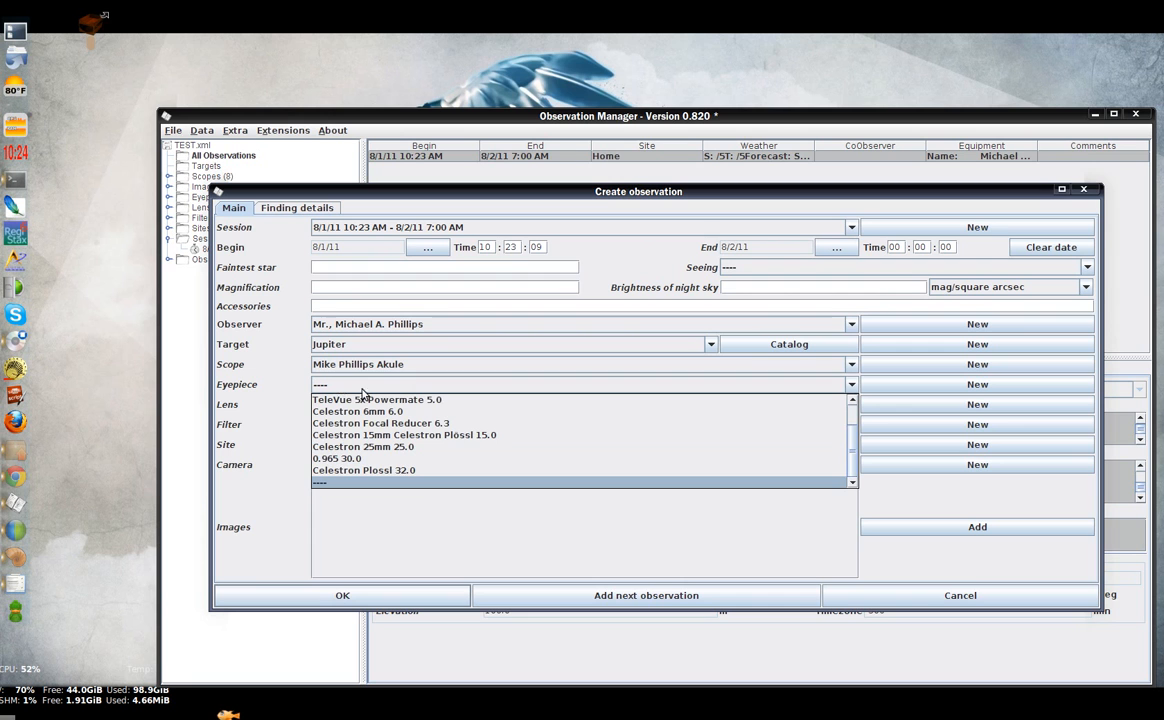
Choose TeleVue 5x Powermate, Astronomik LRGB filter and Point Grey Flea3, then create the observation
left_click(377, 399)
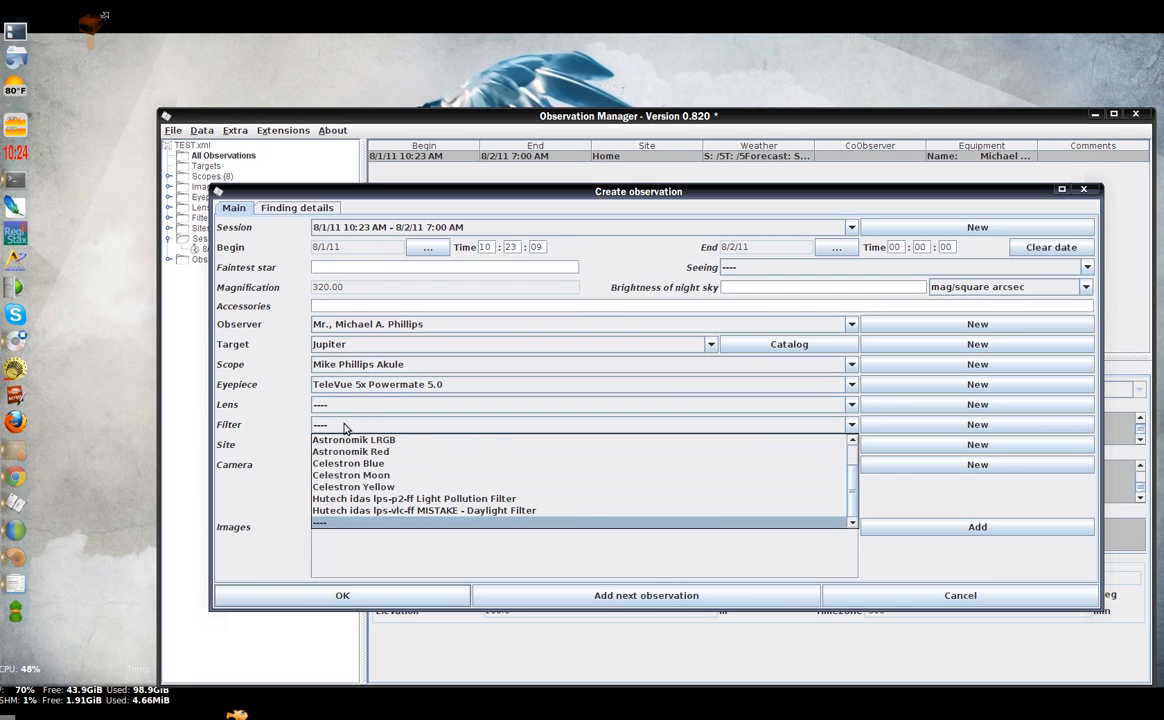
left_click(353, 439)
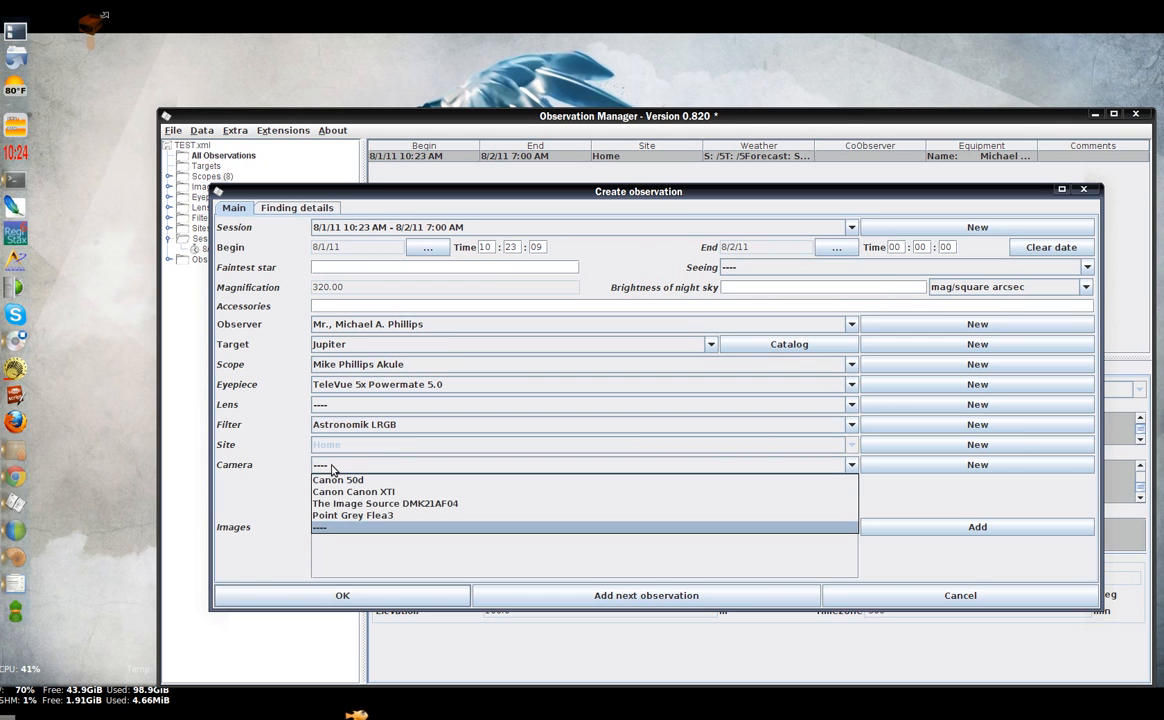
left_click(352, 515)
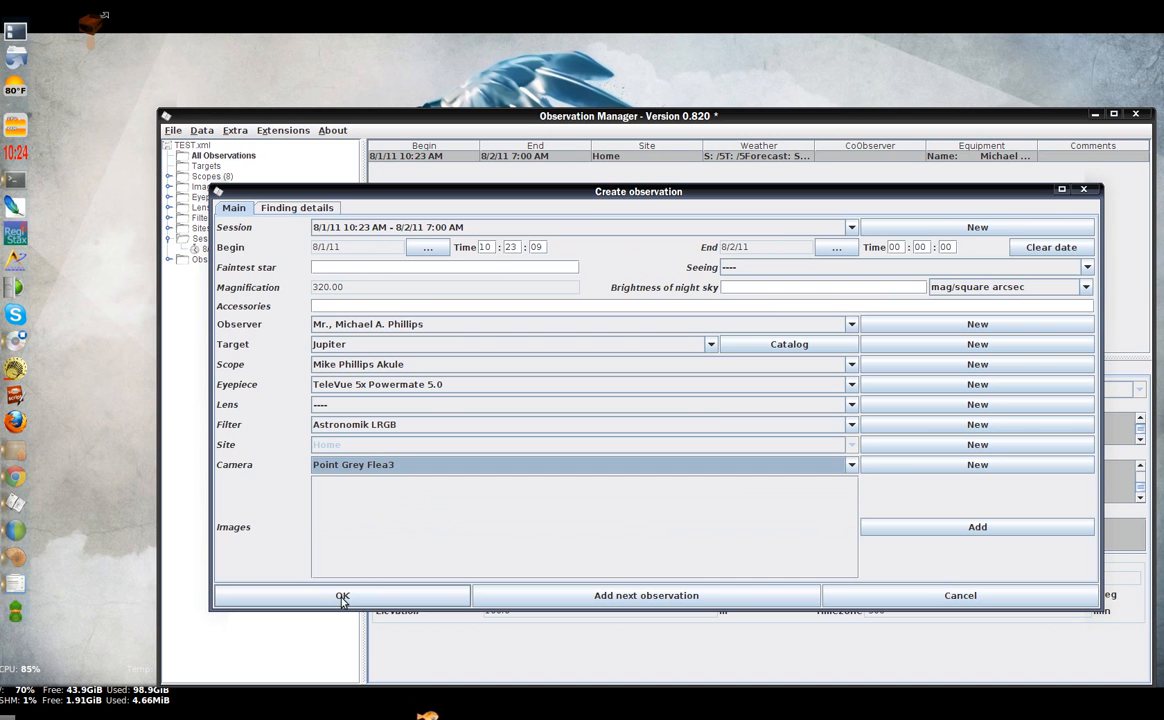
left_click(342, 595)
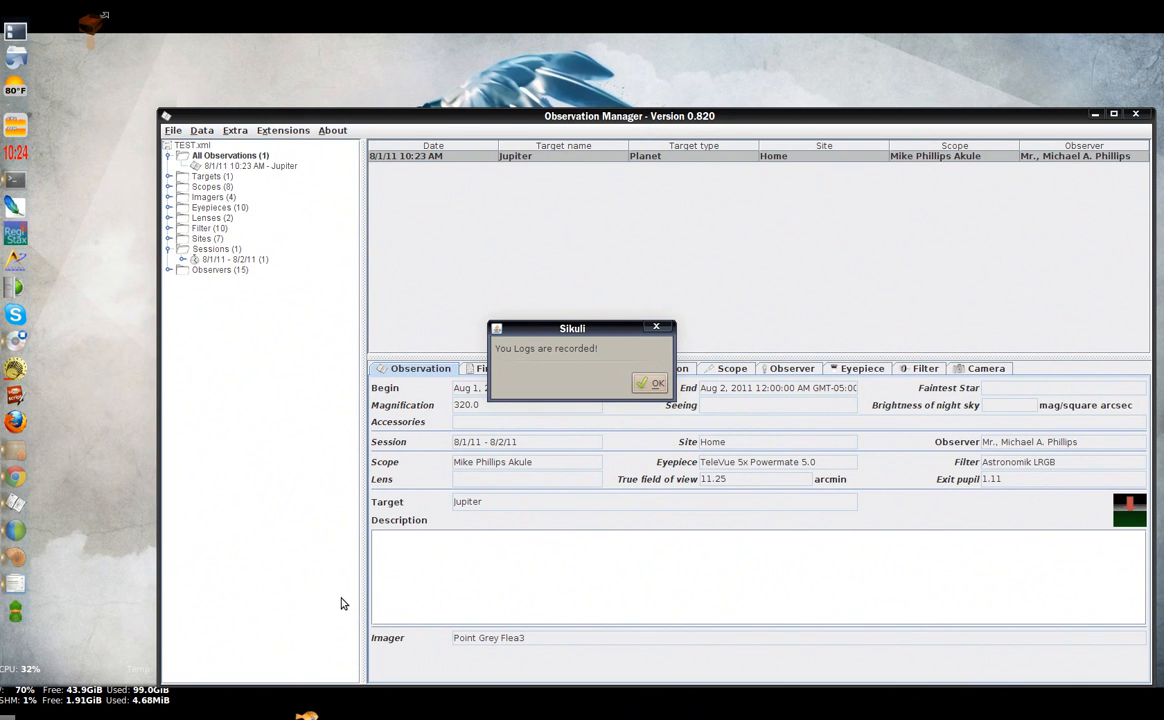
mouse_move(649, 384)
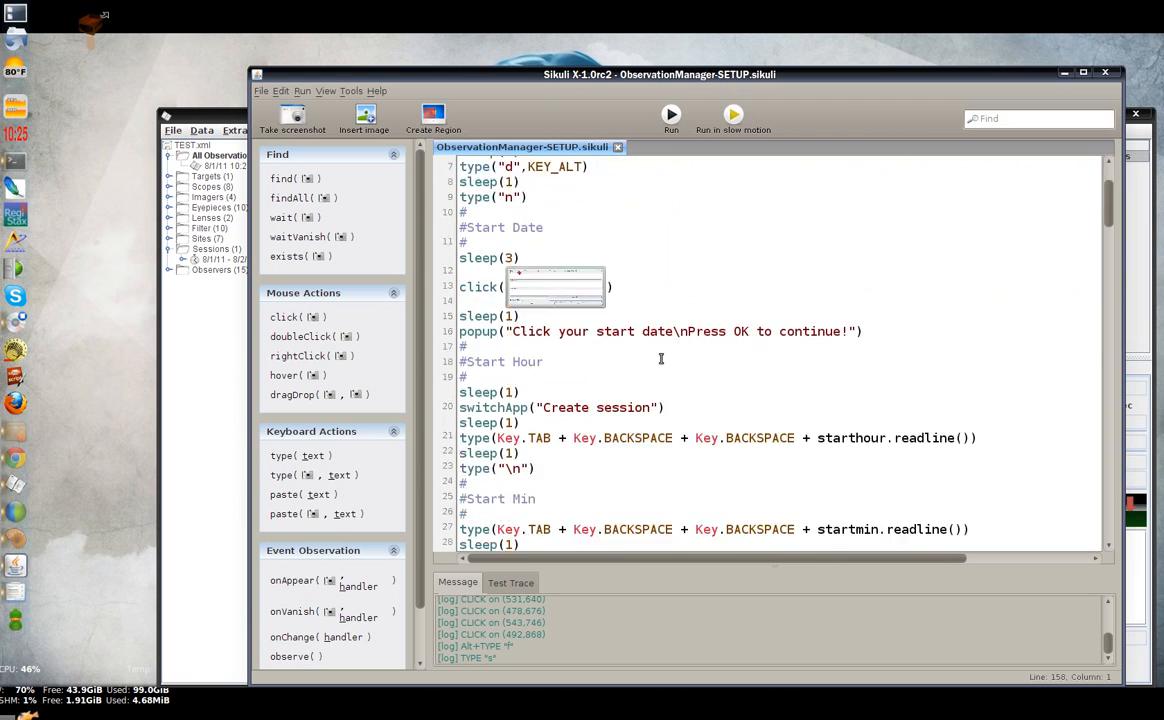
scroll("down", 3)
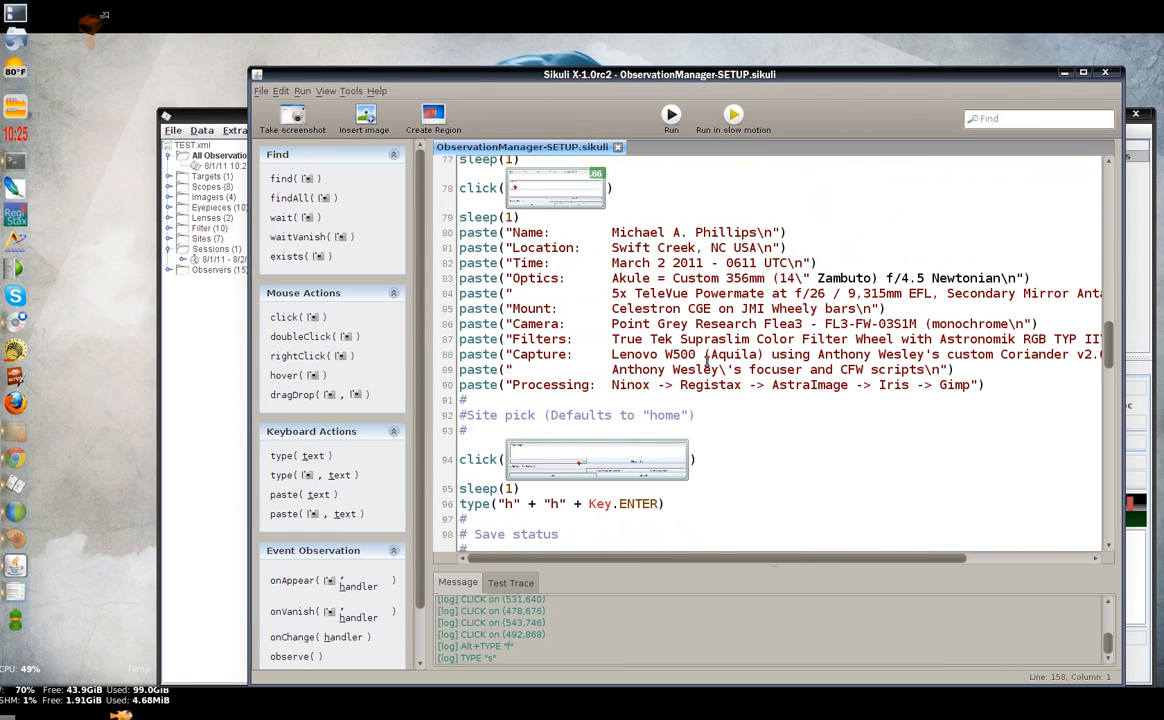
scroll("down", 3)
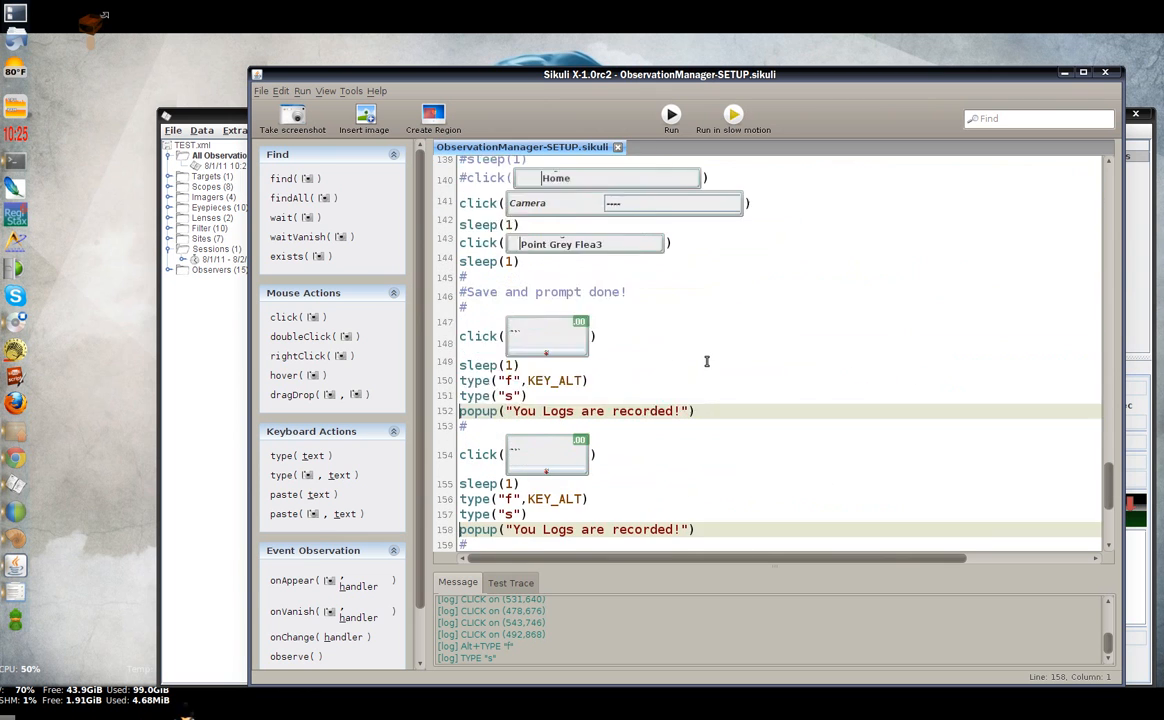
scroll("down", 3)
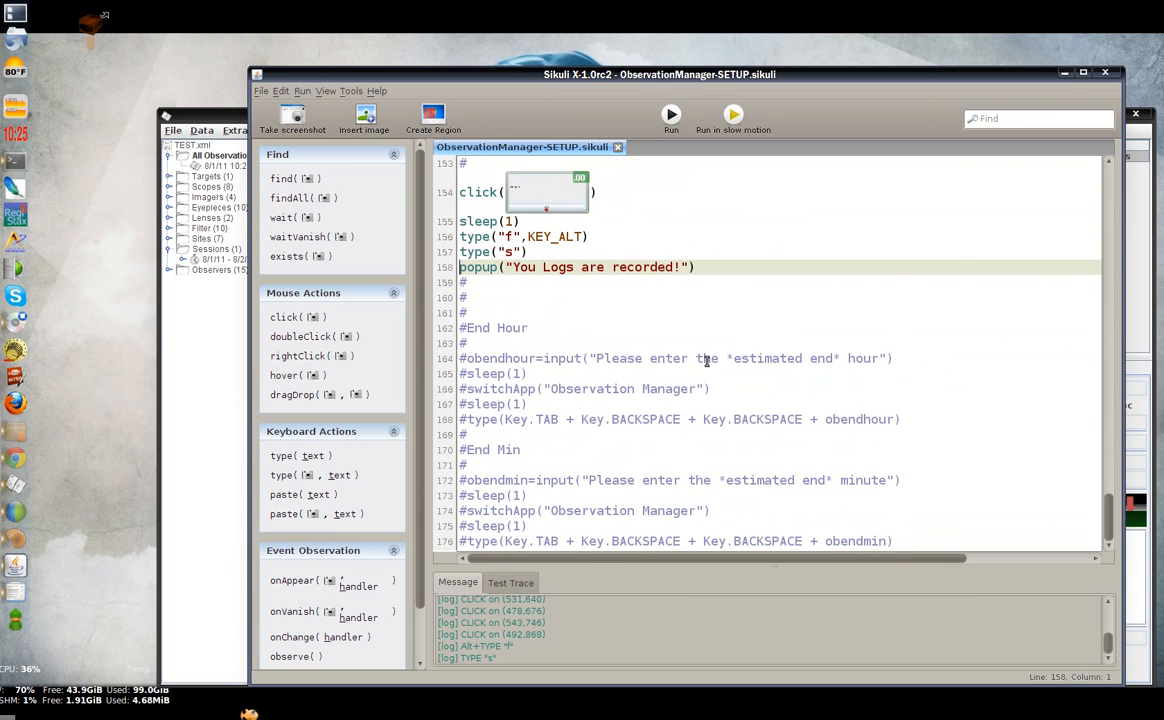